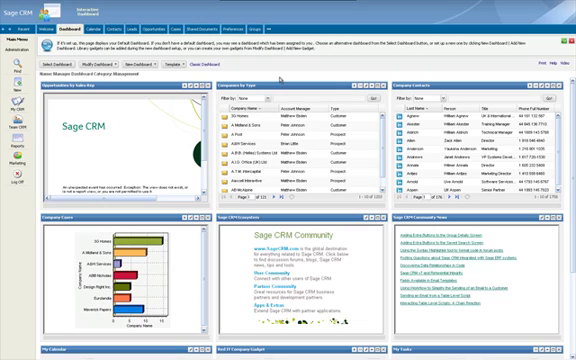
mouse_move(284, 76)
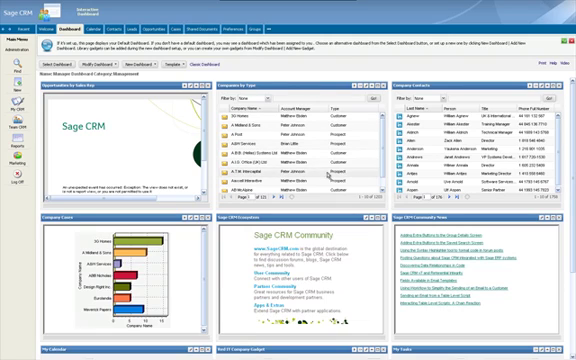
scroll(down, 3)
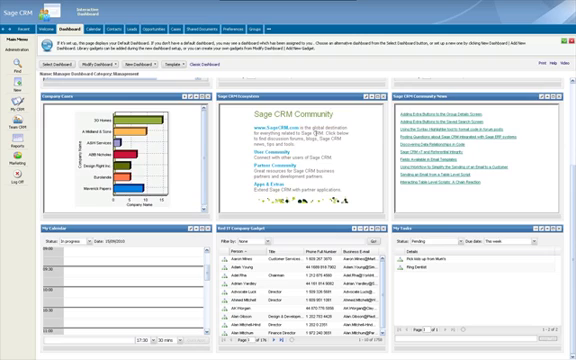
mouse_move(530, 160)
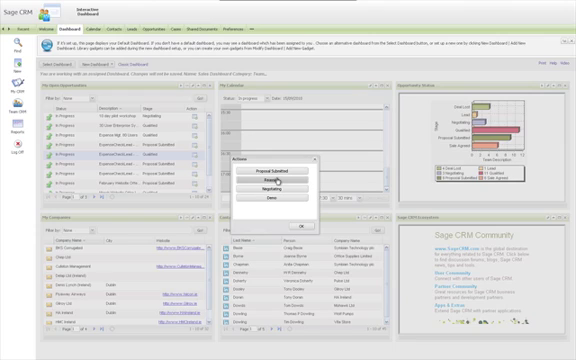
mouse_move(278, 192)
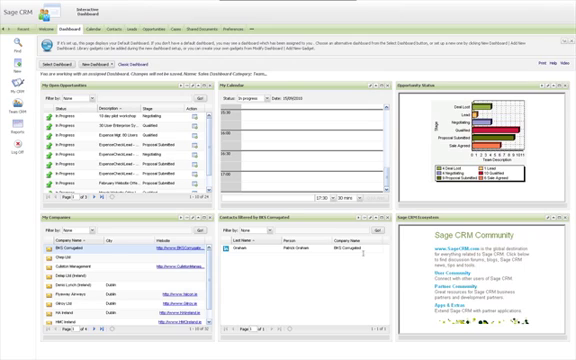
mouse_move(516, 284)
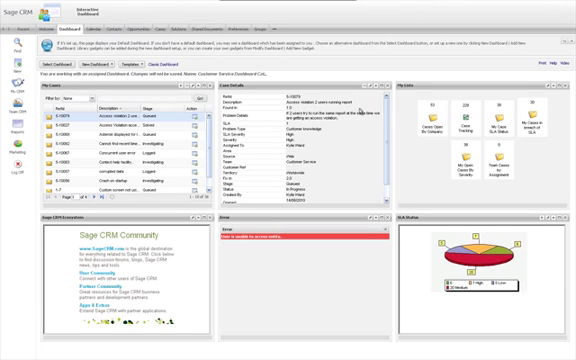
scroll(down, 3)
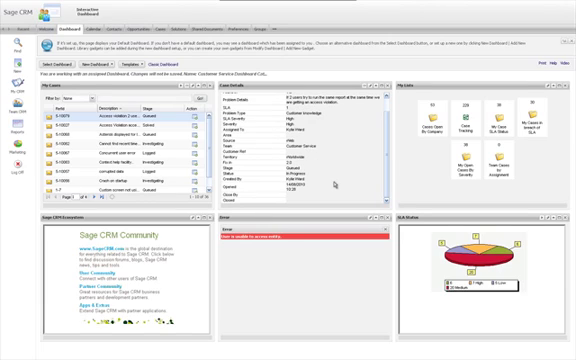